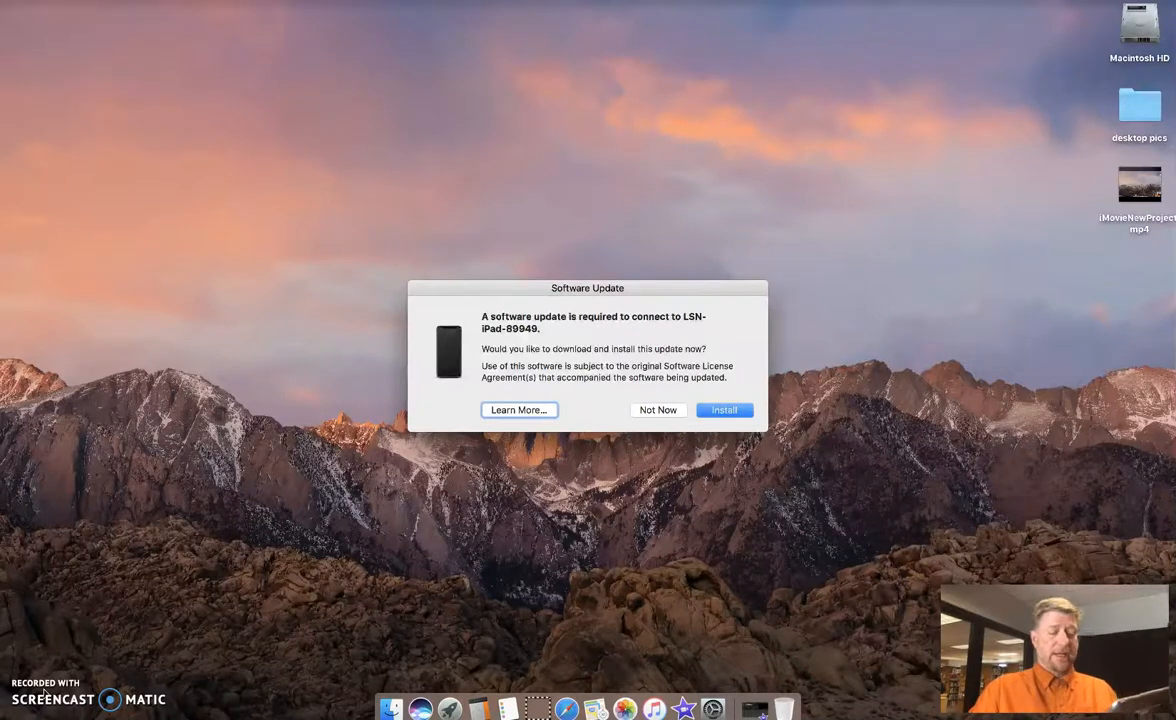
mouse_move(648, 460)
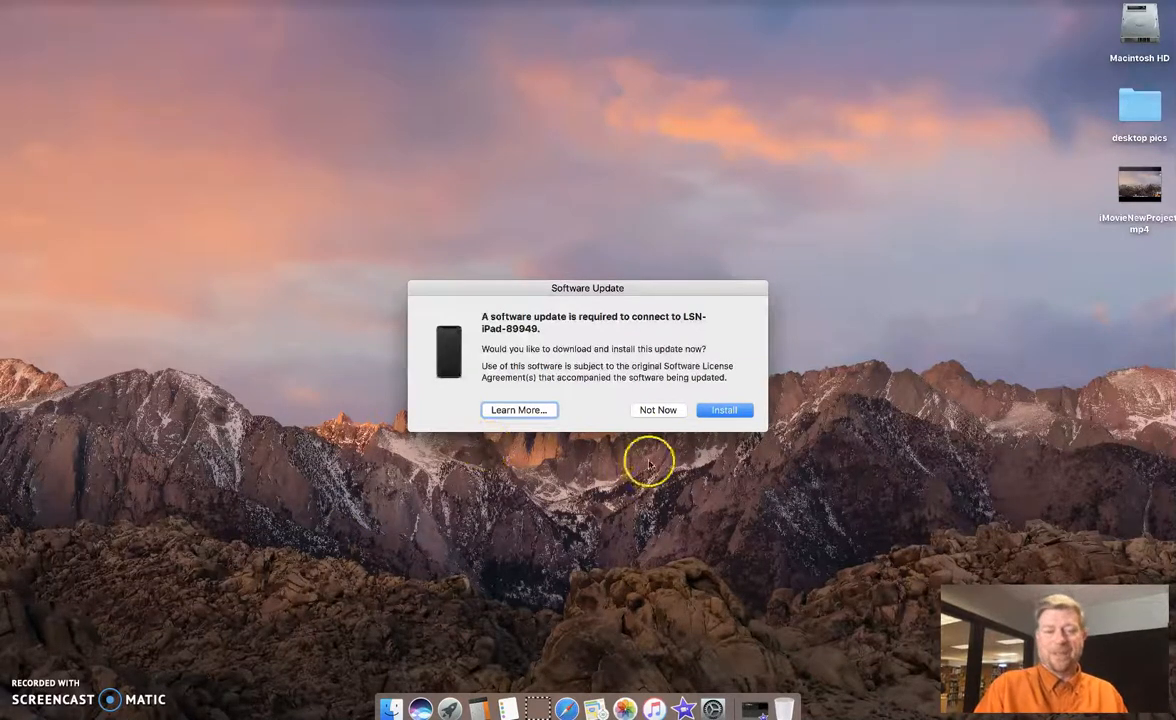
Decline the software update for connecting the iPad with Not Now.
click(658, 410)
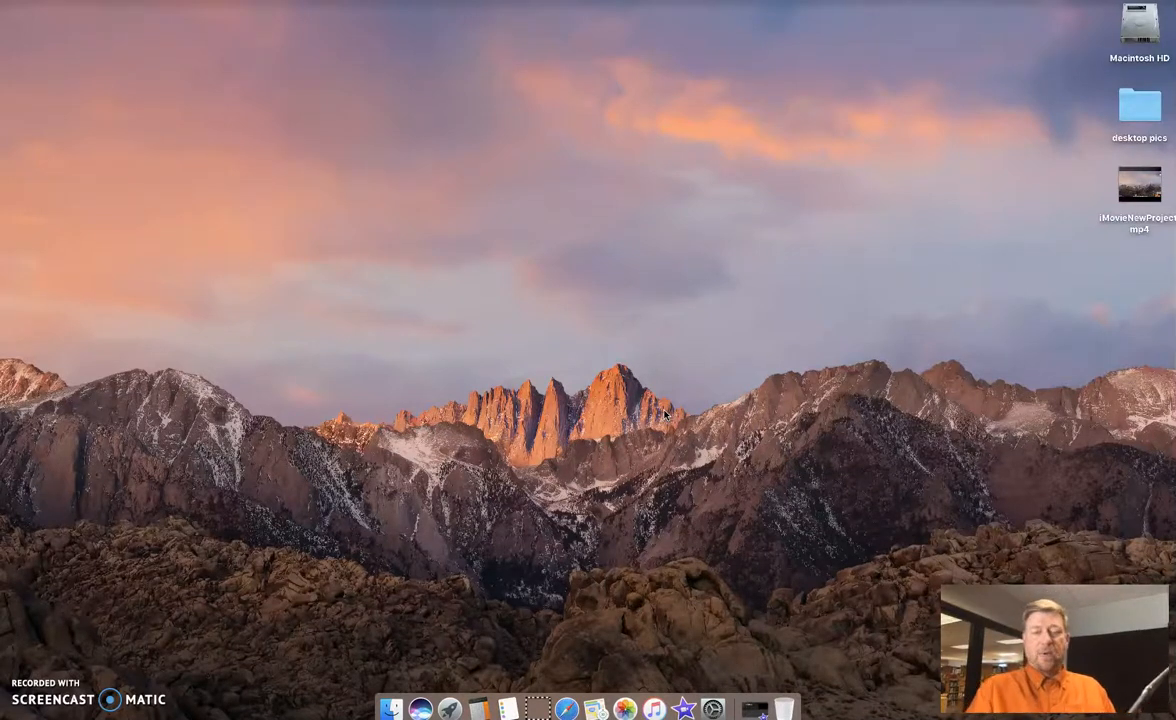
Launch Photos and show the connected iPad's 43 new items in the Import view.
click(624, 708)
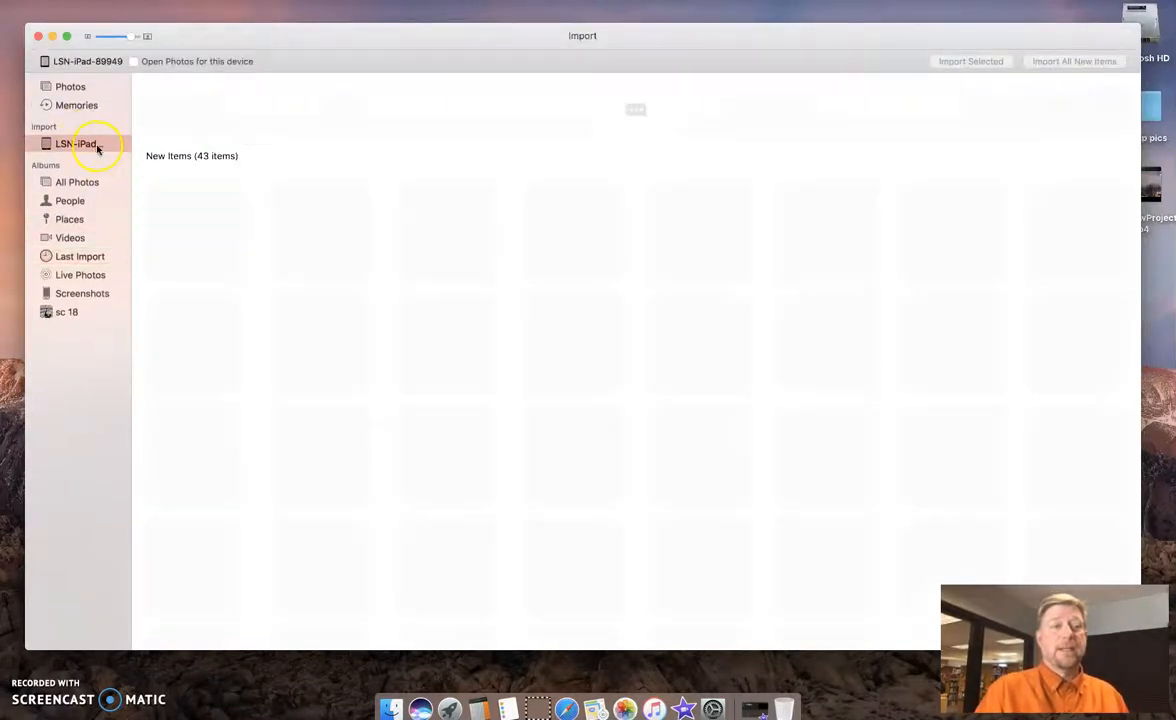
click(76, 144)
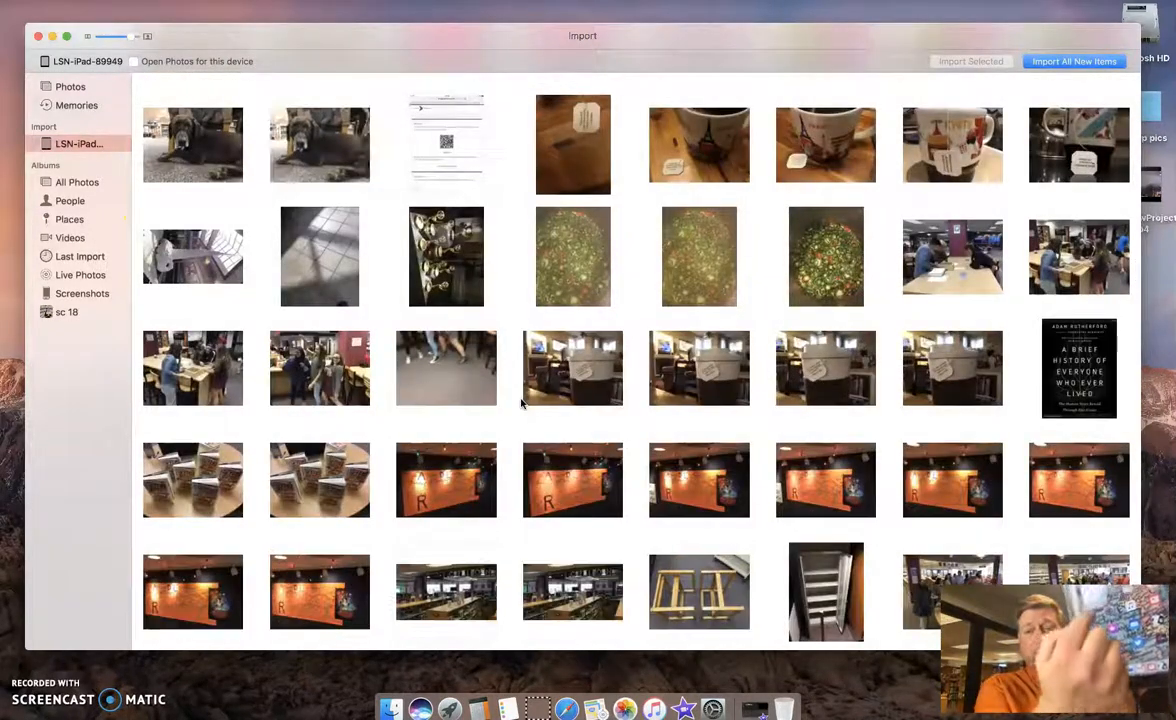
mouse_move(698, 412)
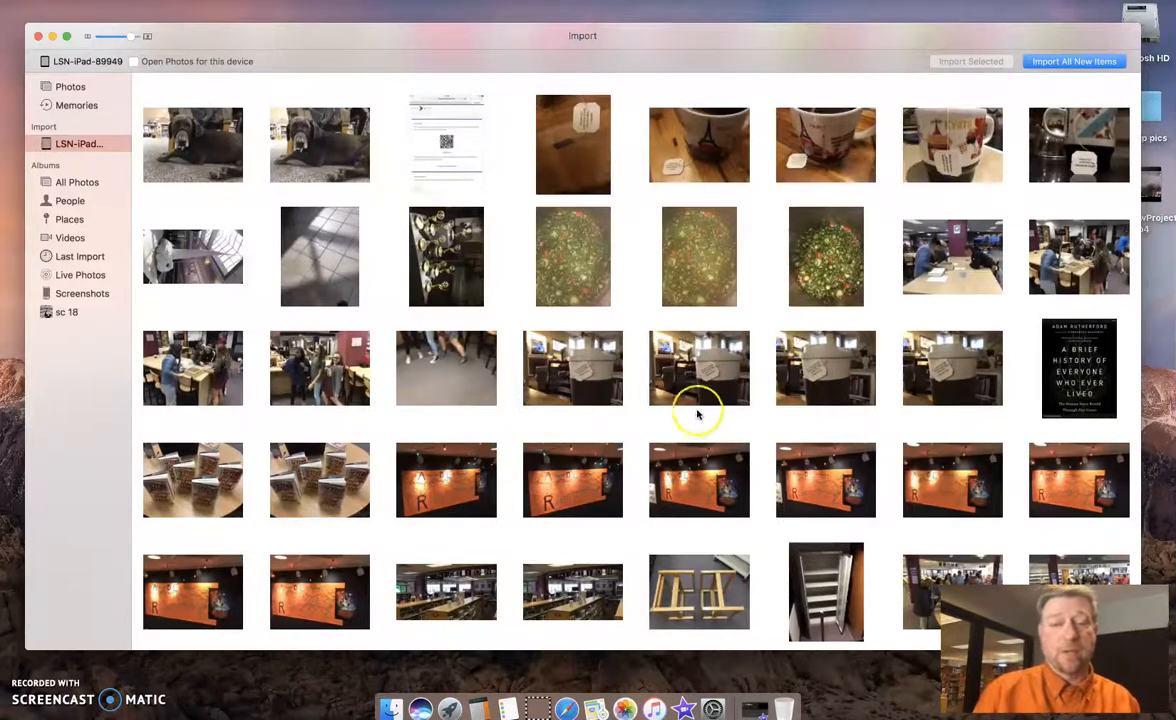
Select the last four green-screen videos at the bottom of the iPad's import grid.
scroll(down, 3)
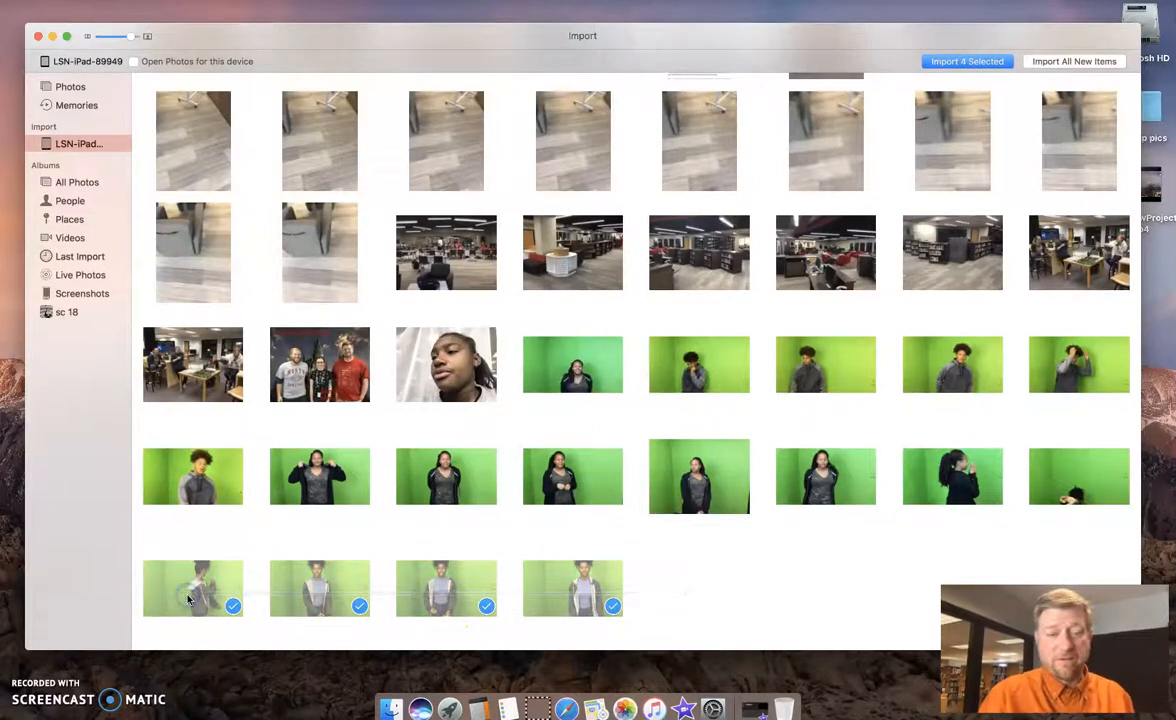
mouse_move(800, 578)
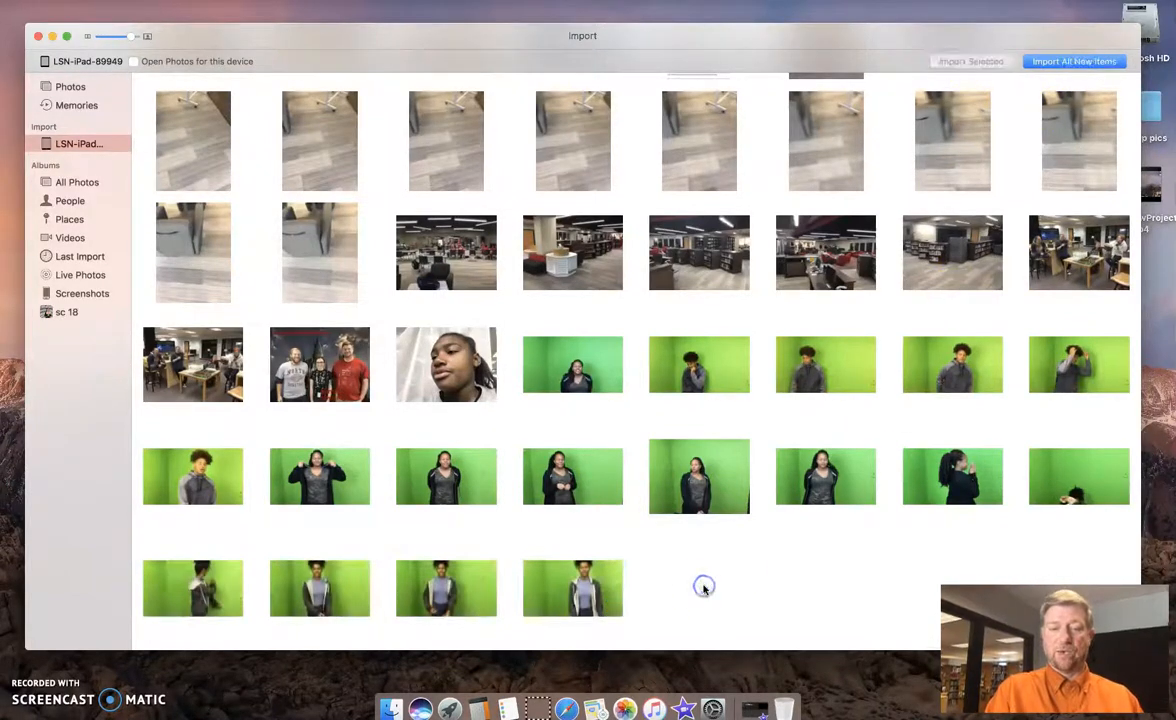
mouse_move(712, 596)
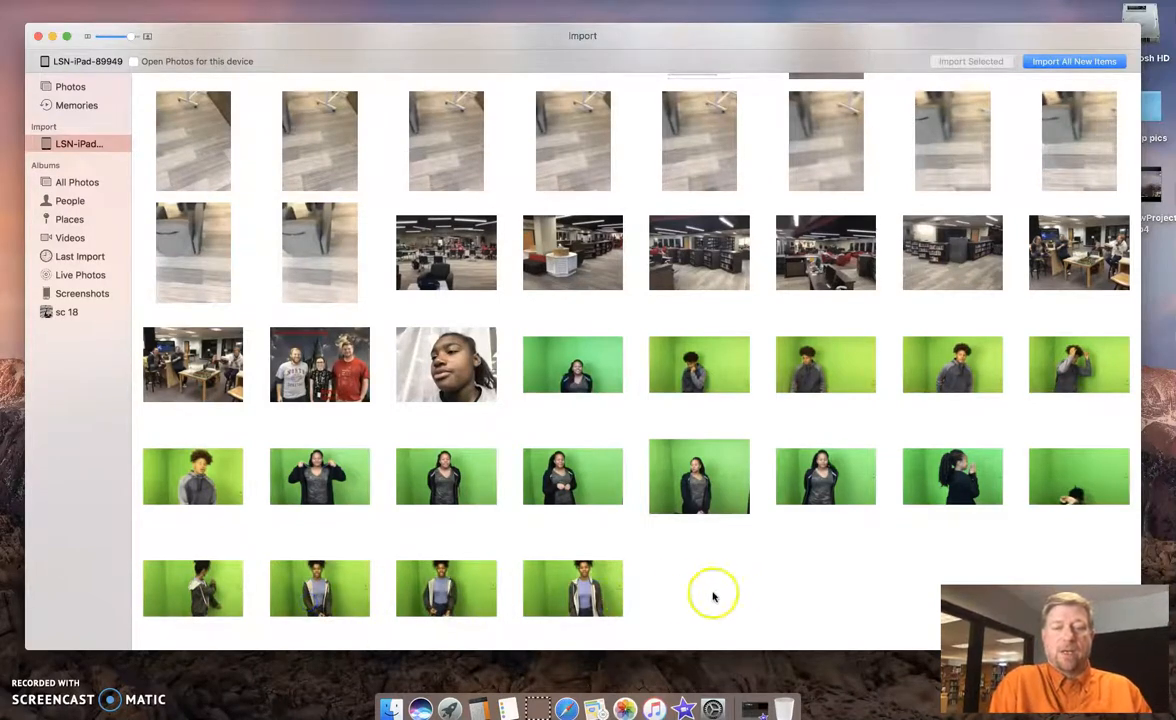
click(192, 588)
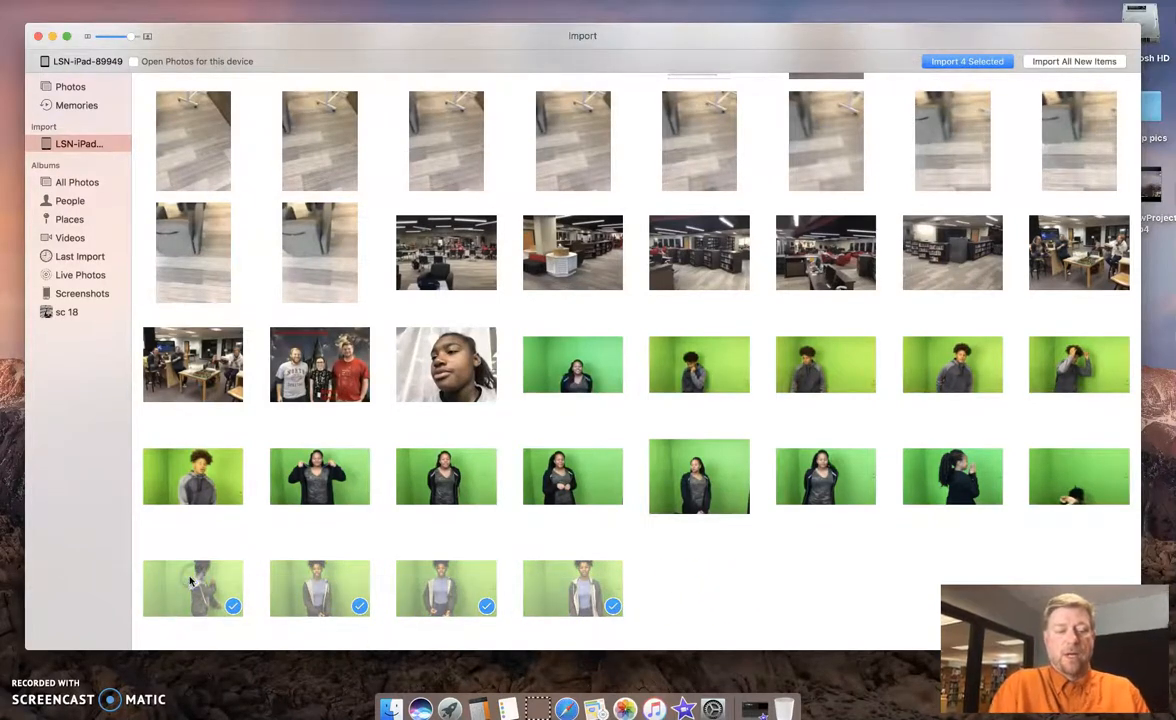
mouse_move(824, 486)
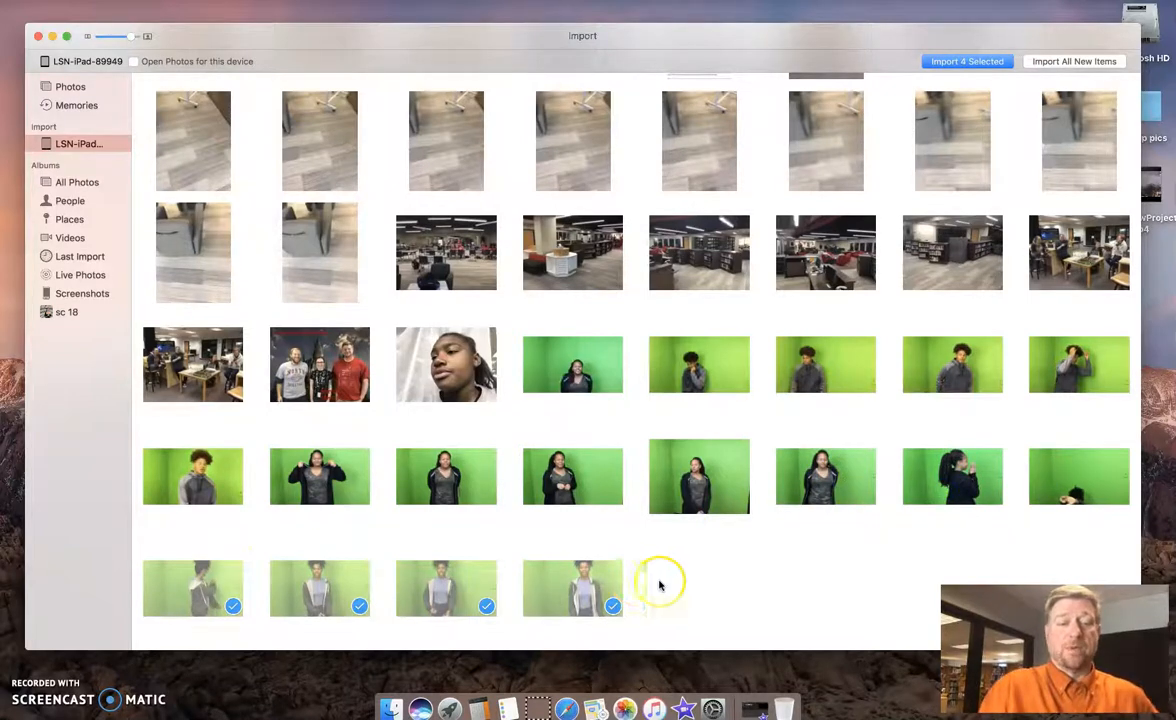
click(966, 60)
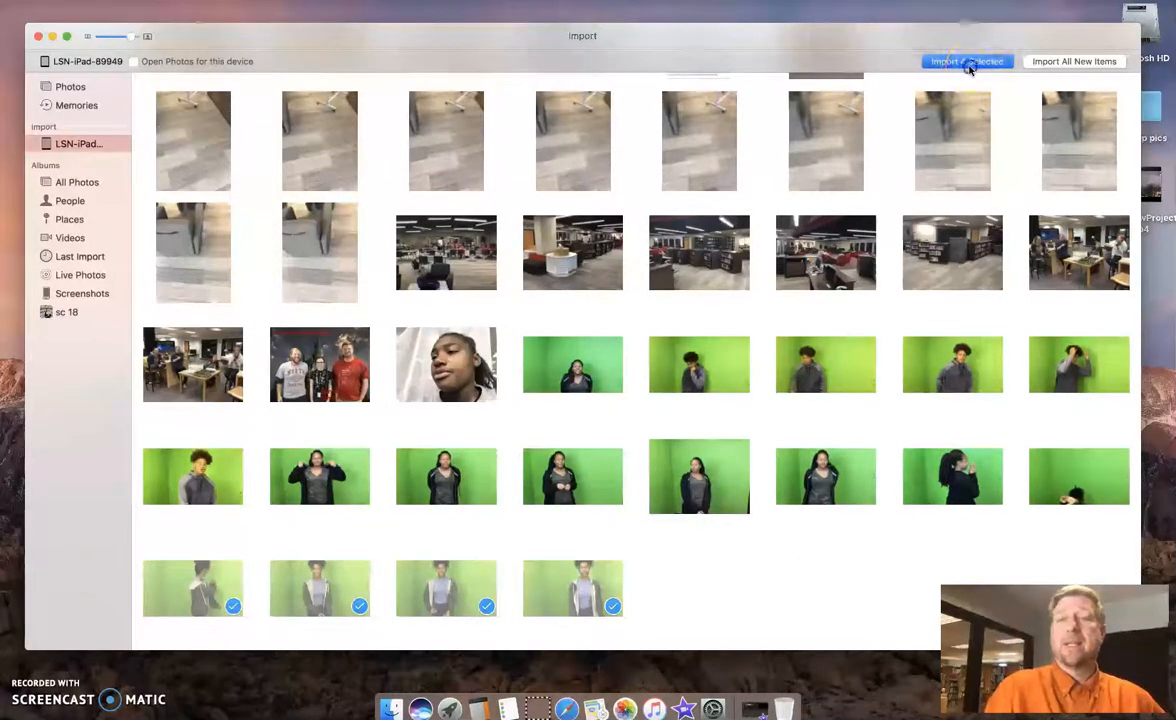
Import the four selected videos and view them in the Last Import album.
click(966, 60)
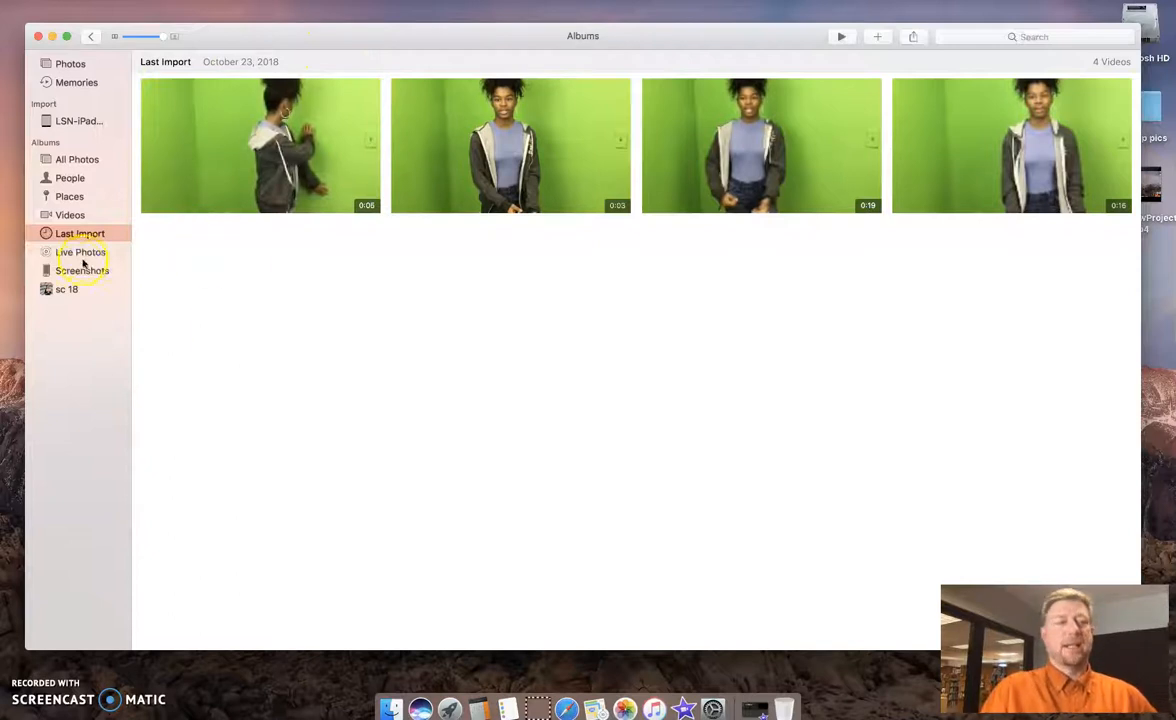
mouse_move(782, 310)
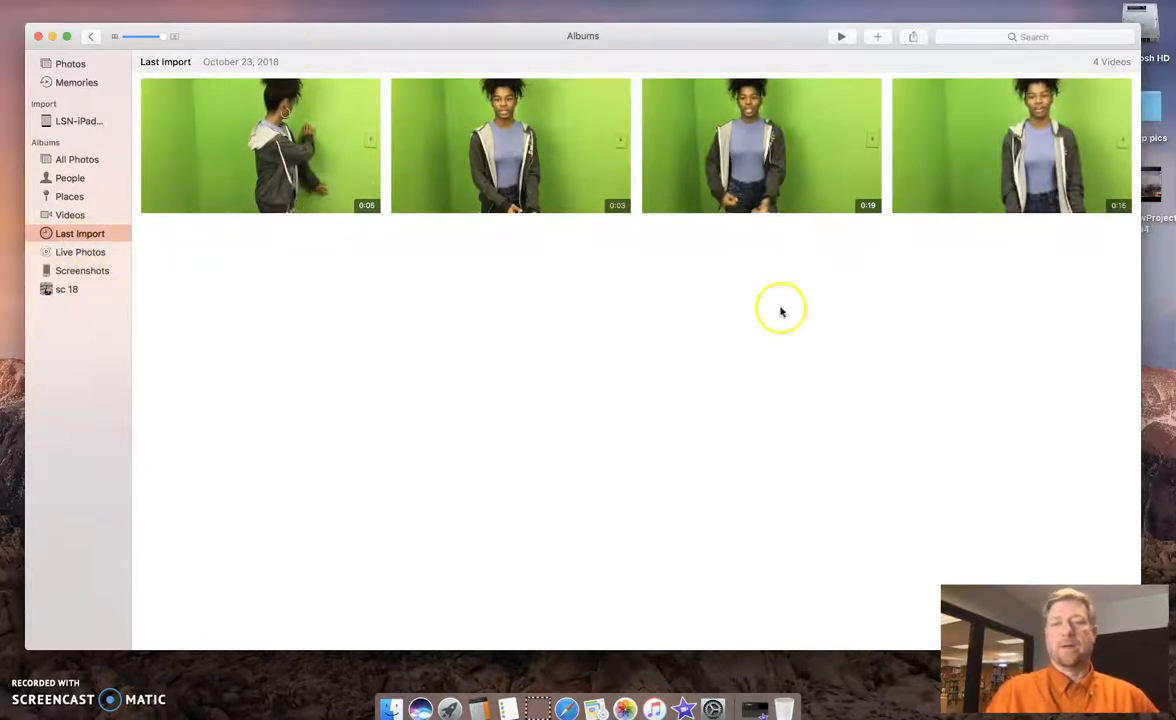
mouse_move(970, 310)
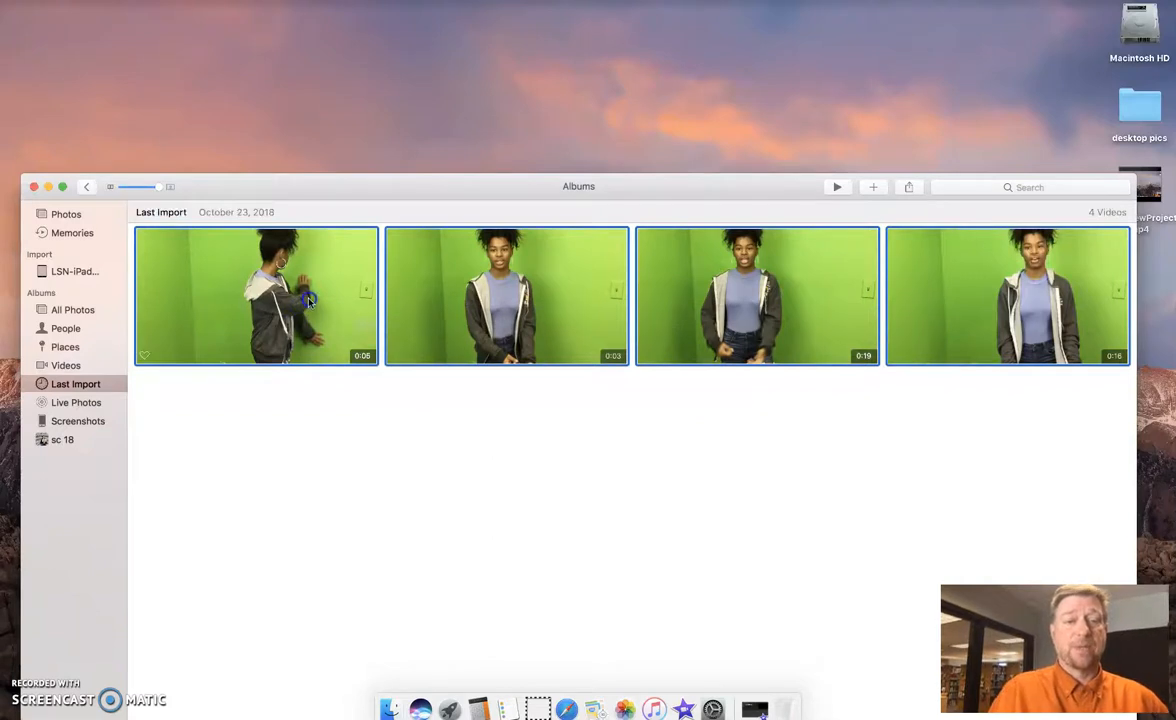
Drag the four green-screen videos from Last Import onto the desktop as movie files.
drag(256, 296, 470, 90)
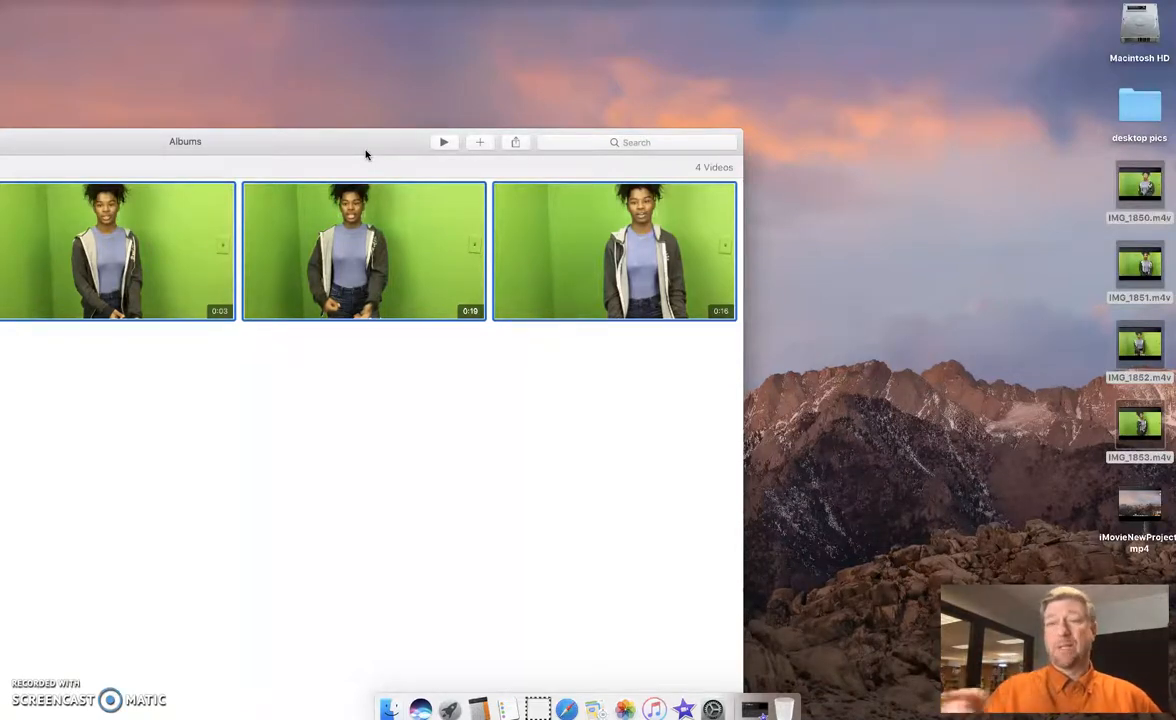
mouse_move(584, 166)
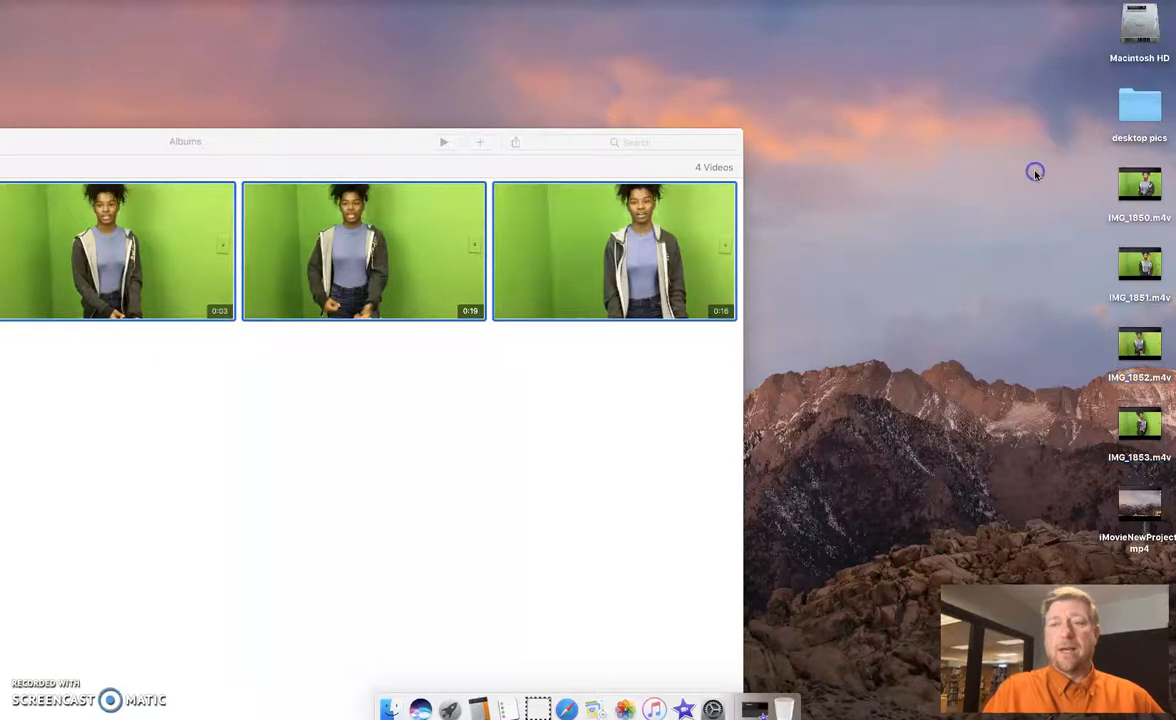
mouse_move(1036, 176)
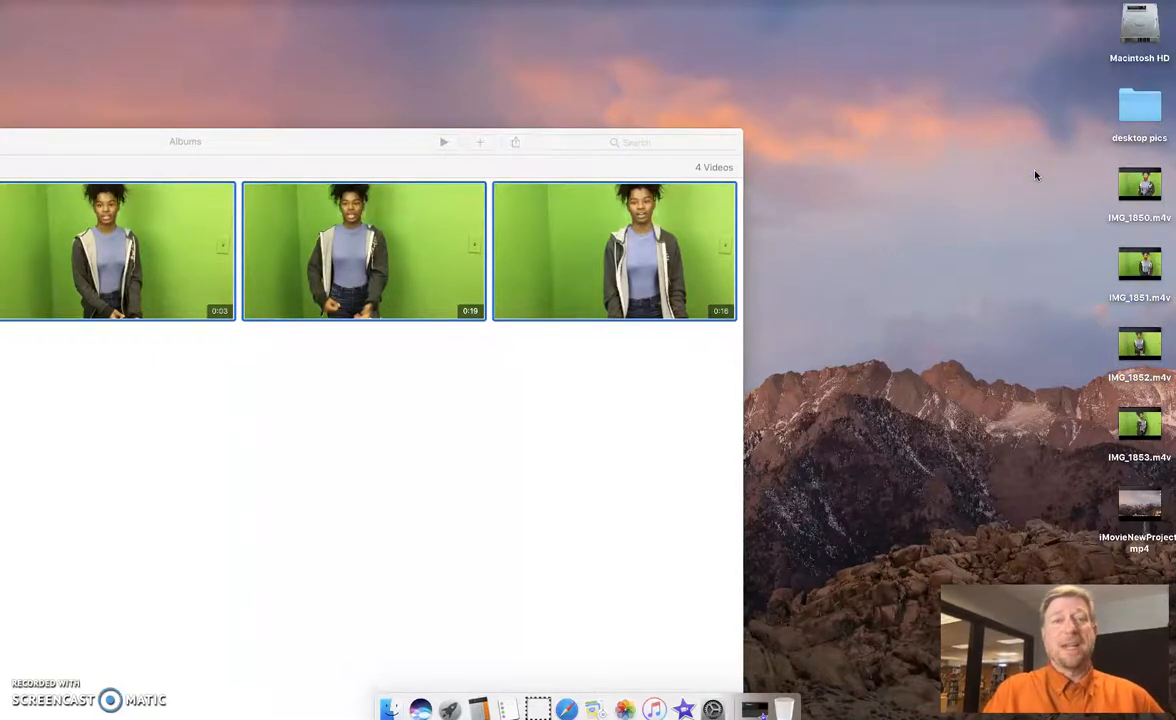